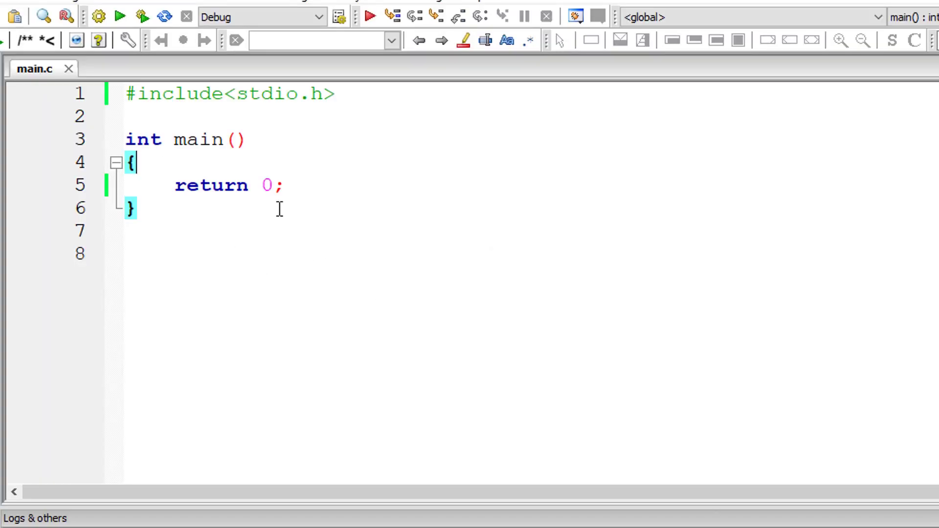
Step: Declare float variables radian and degree in main
{"action": "type", "text": "fl"}
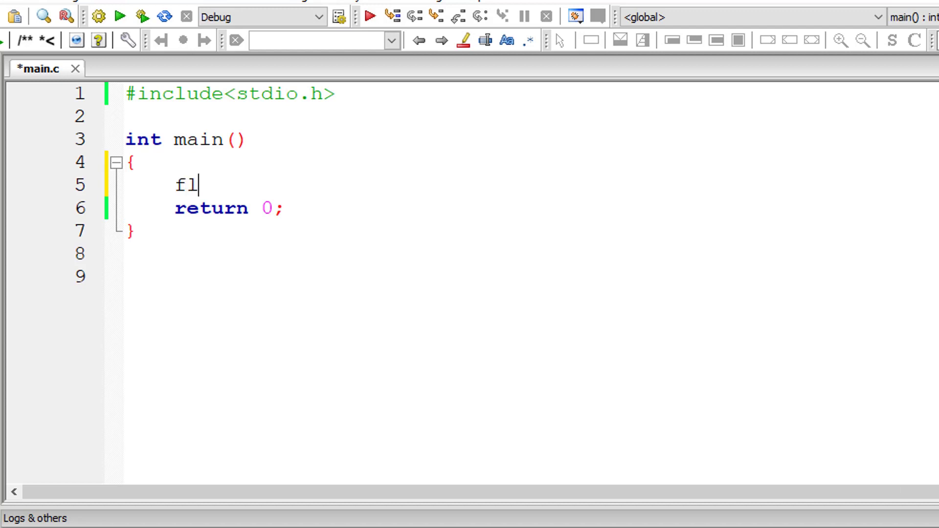
{"action": "type", "text": "oat rad"}
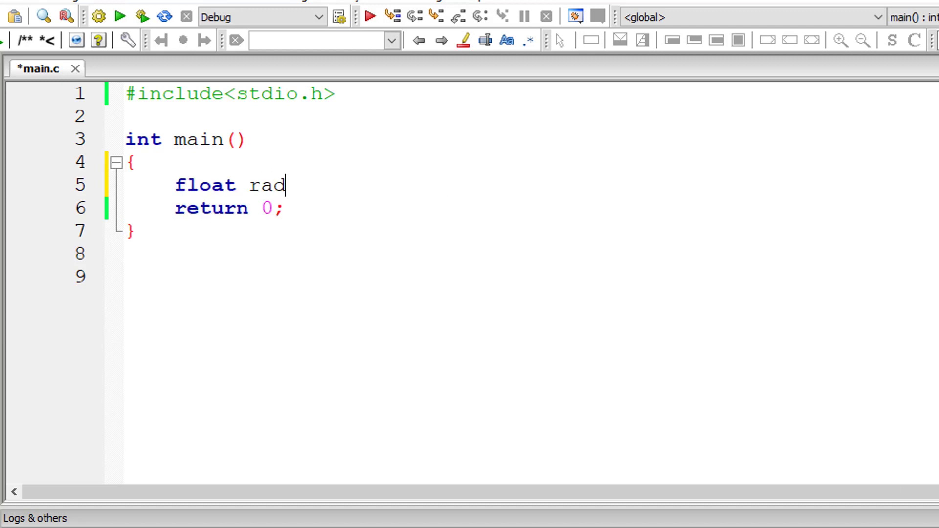
{"action": "type", "text": "ian, deg"}
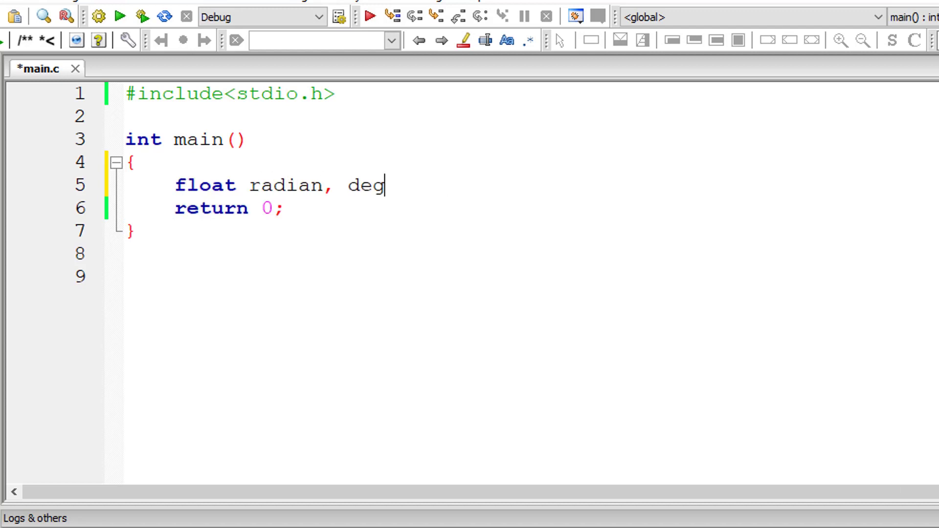
{"action": "type", "text": "ree;"}
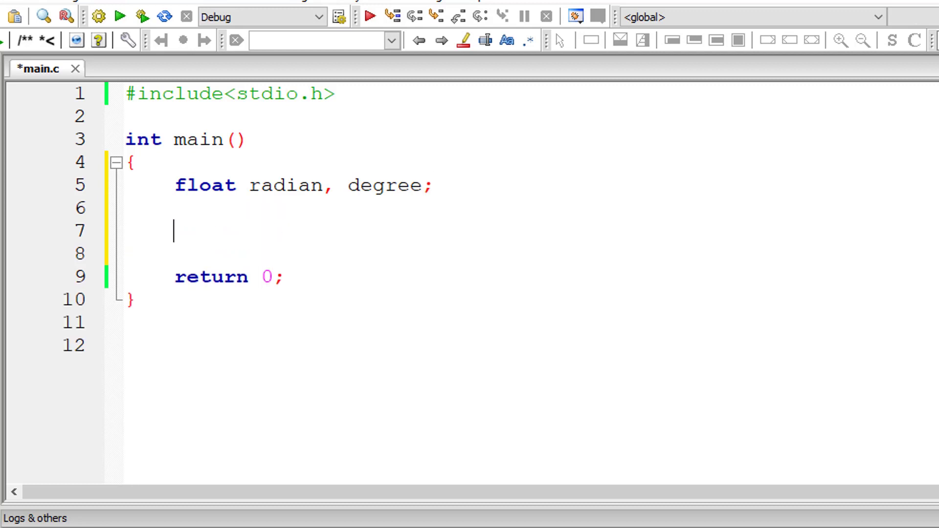
Step: Prompt "Enter angle in Radian" and read the value into radian with scanf("%f", &radian)
{"action": "type", "text": "printf(\"Enter angle in Radian"}
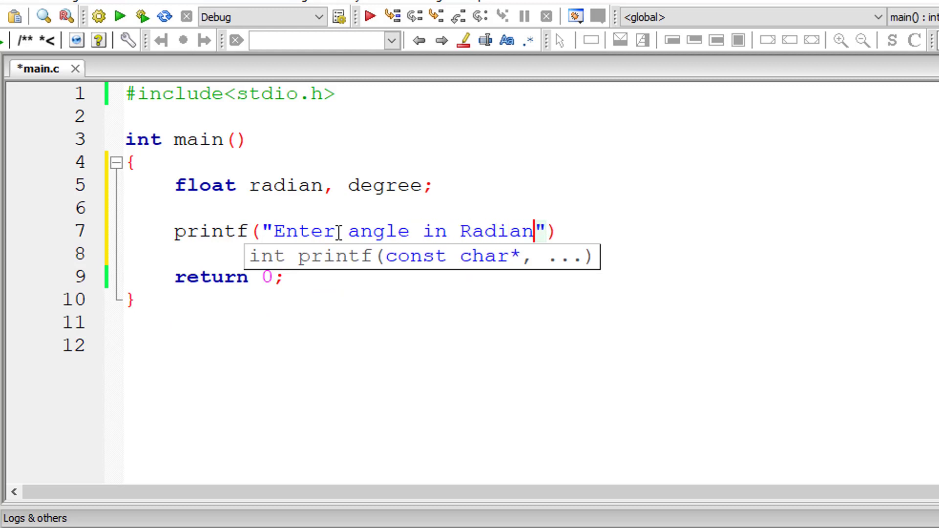
{"action": "type", "text": "\\n\");"}
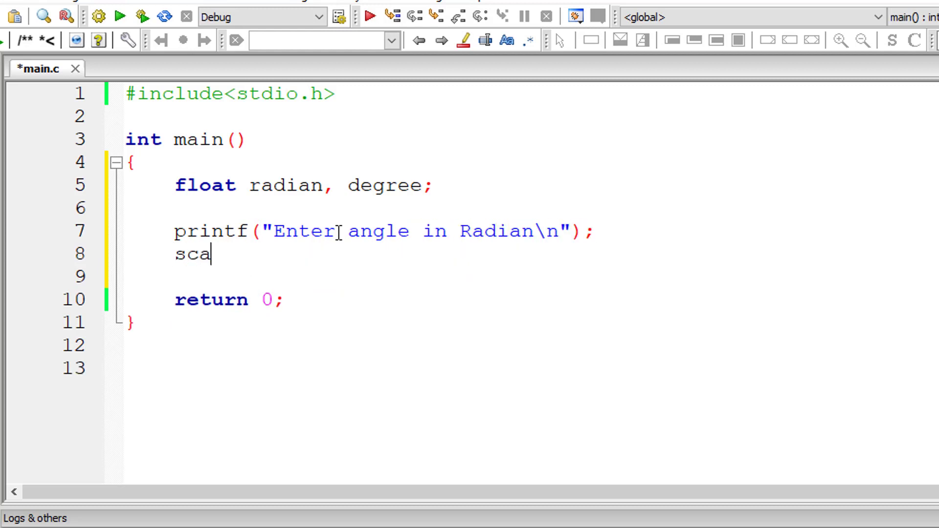
{"action": "type", "text": "nf(\"%f\")"}
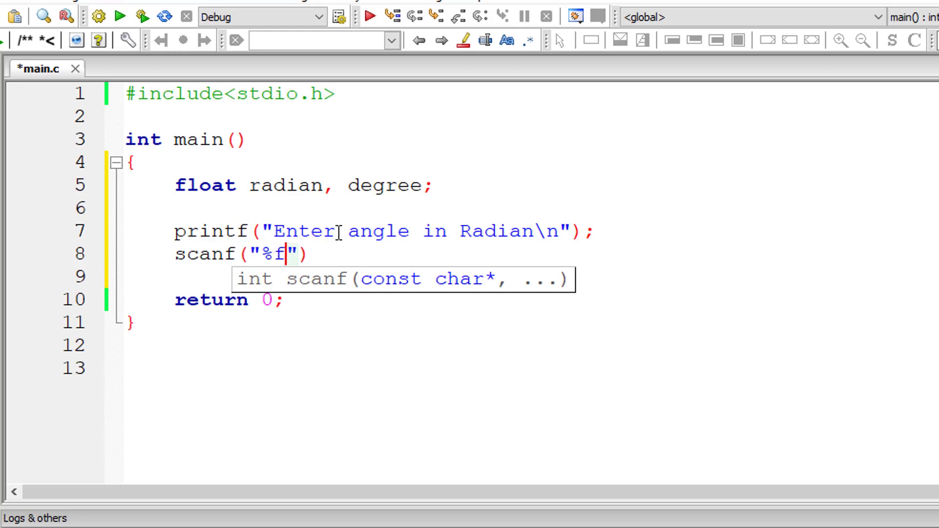
{"action": "type", "text": ", &radian"}
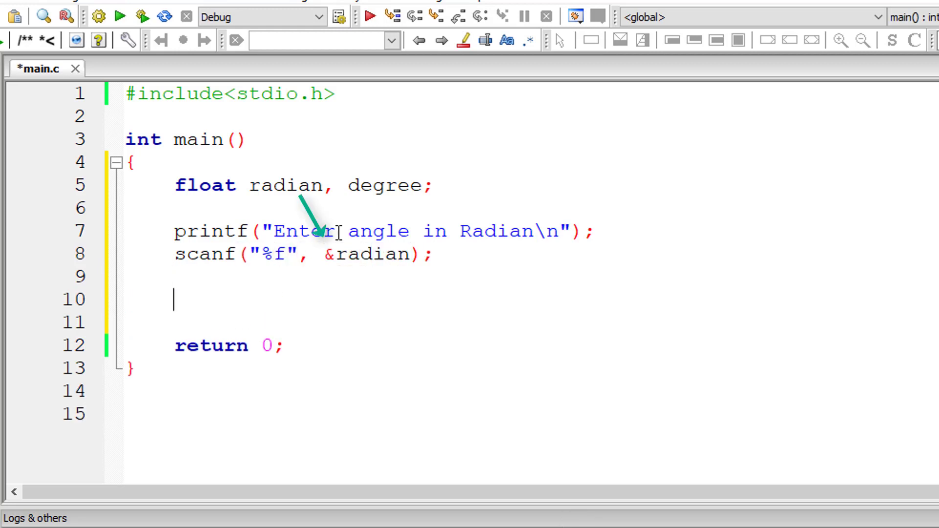
Step: Write degree = radian * ( 180.0 / 3.14 ); after the scanf line
{"action": "type", "text": "degree"}
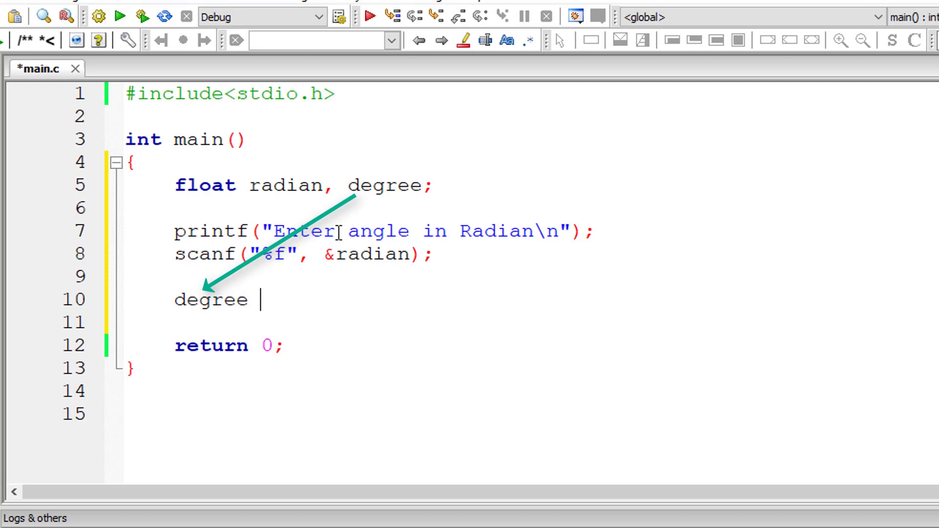
{"action": "type", "text": "="}
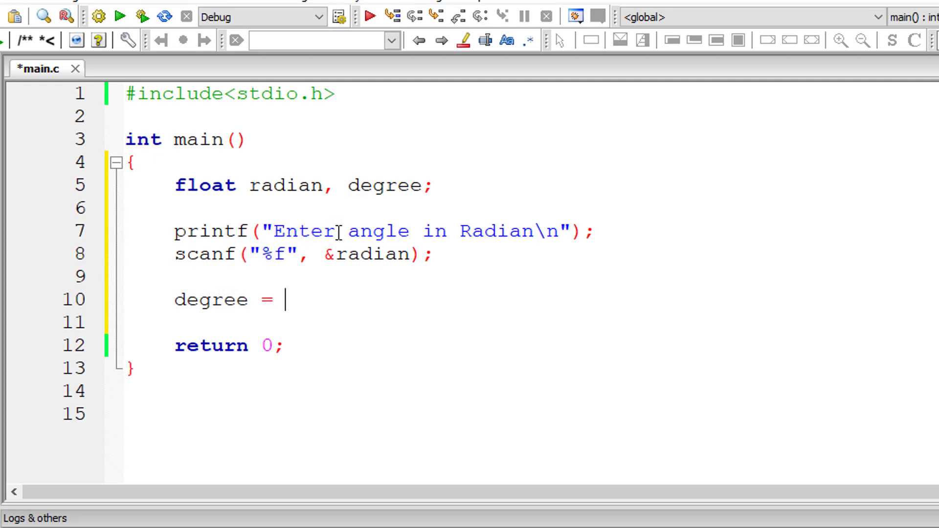
{"action": "type", "text": "radian"}
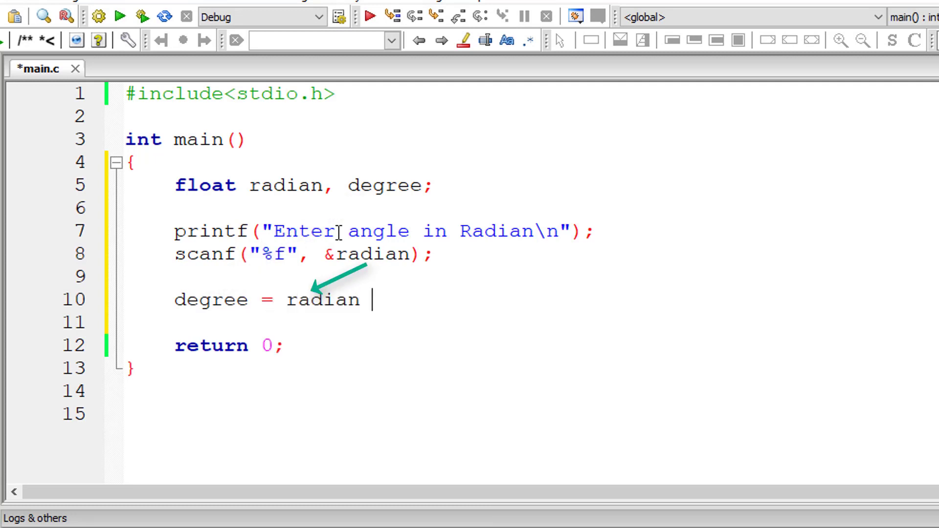
{"action": "type", "text": "*"}
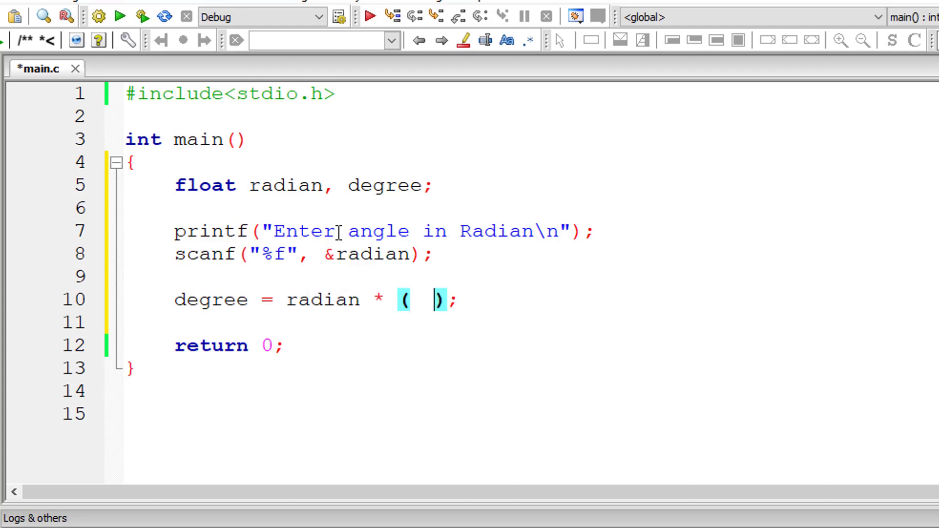
{"action": "type", "text": "180.0 /"}
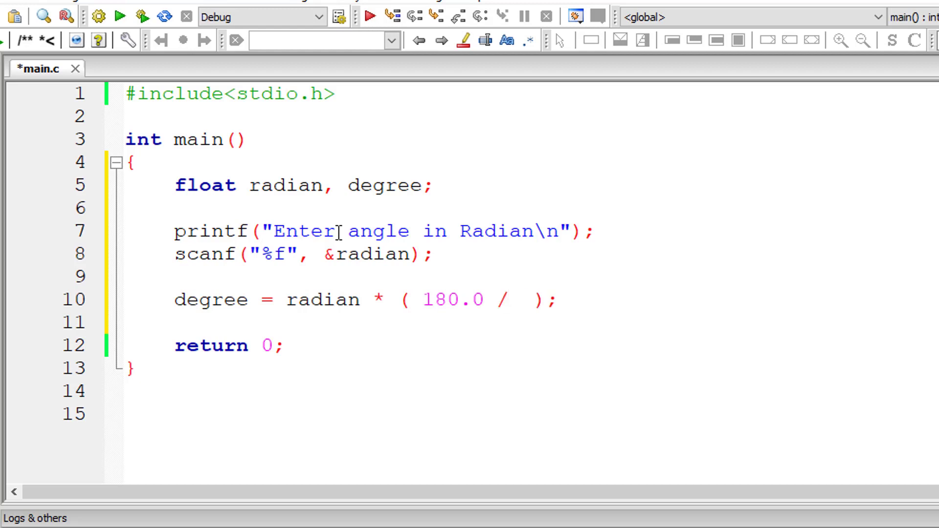
{"action": "type", "text": "PI"}
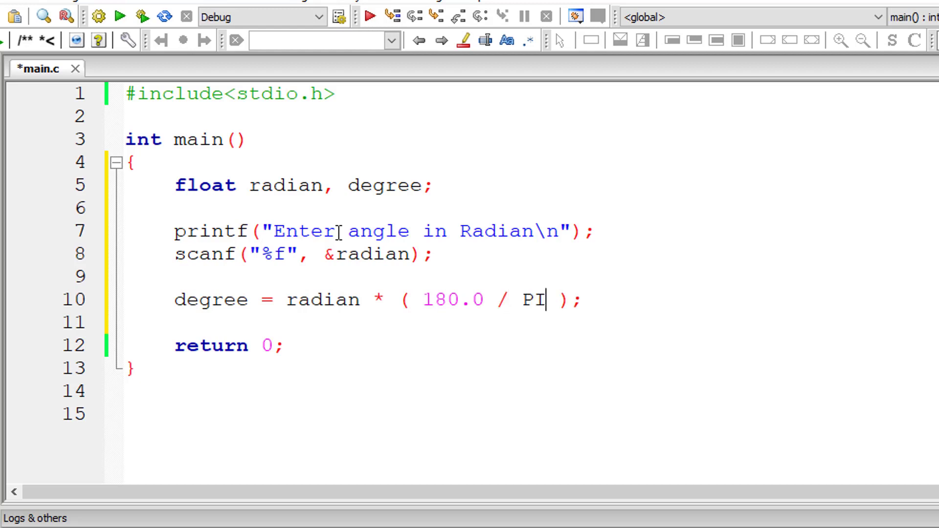
{"action": "type", "text": "3.14"}
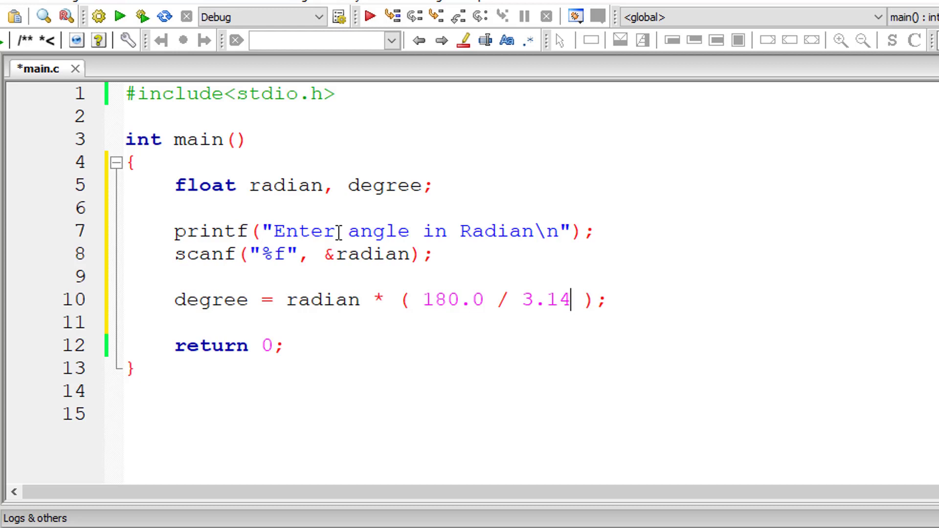
{"action": "left_click", "coordinate": [127, 113]}
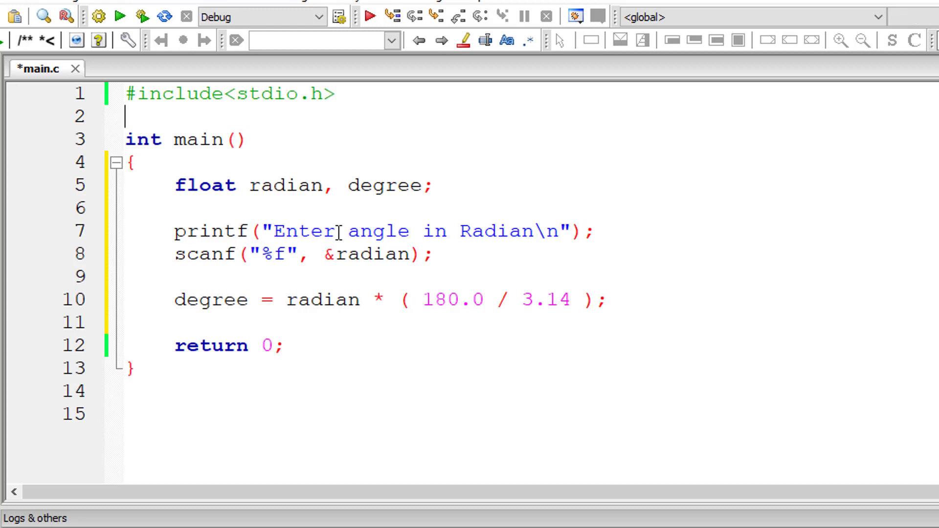
Step: Add #include<math.h> and replace 3.14 with M_PI in the degree formula
{"action": "type", "text": "#include"}
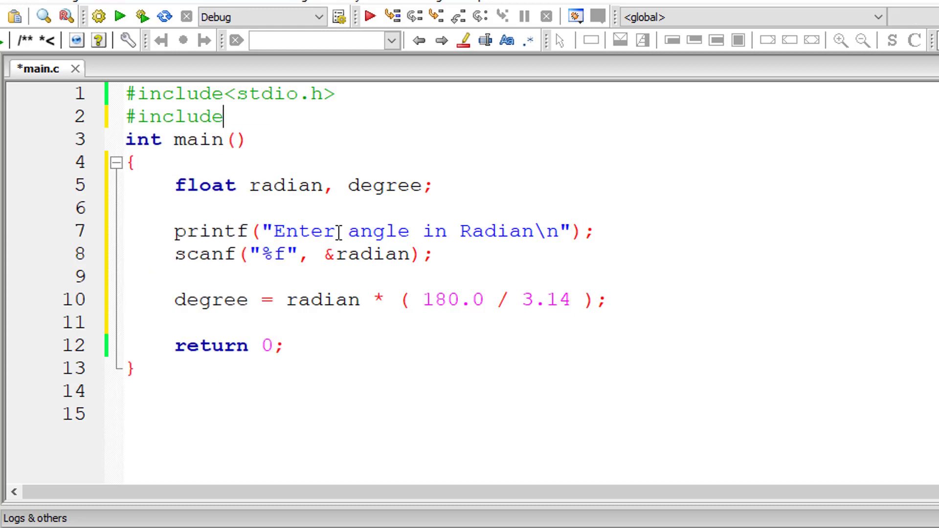
{"action": "type", "text": "<math.h>"}
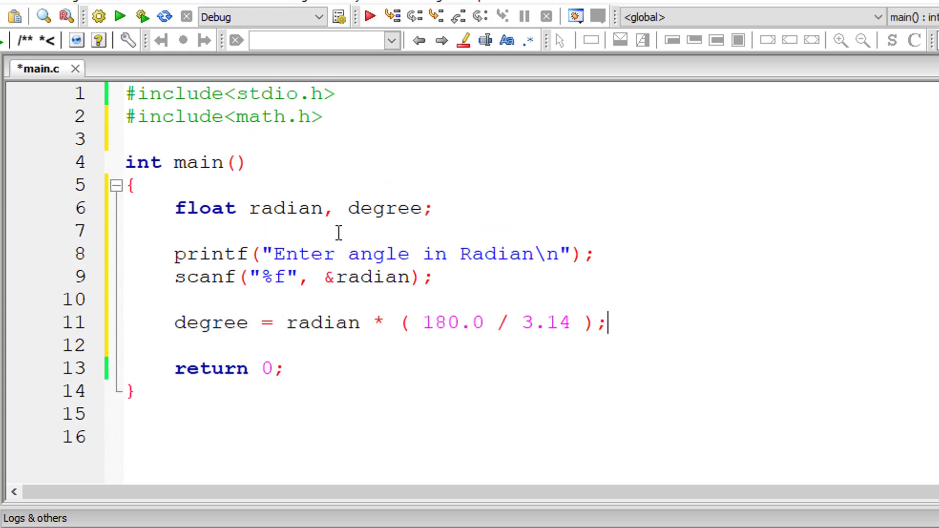
{"action": "double_click", "coordinate": [546, 322]}
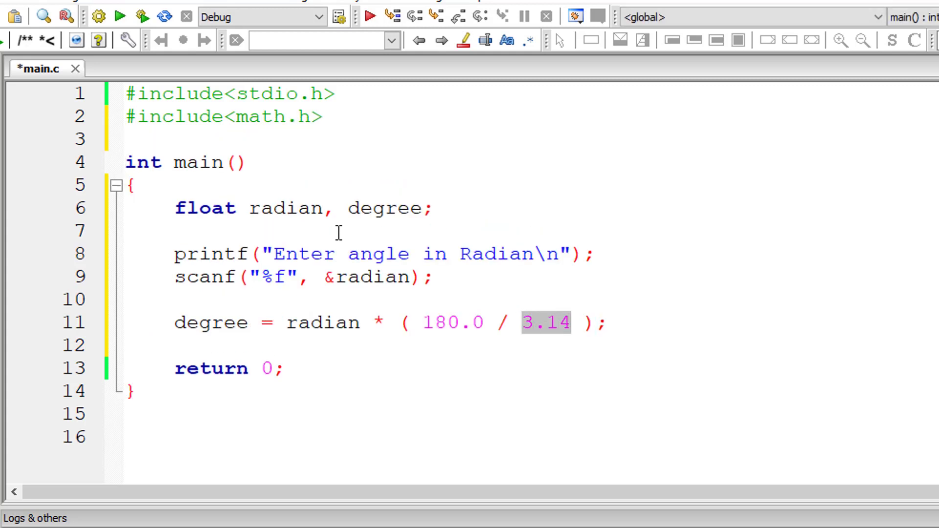
{"action": "type", "text": "M_PI"}
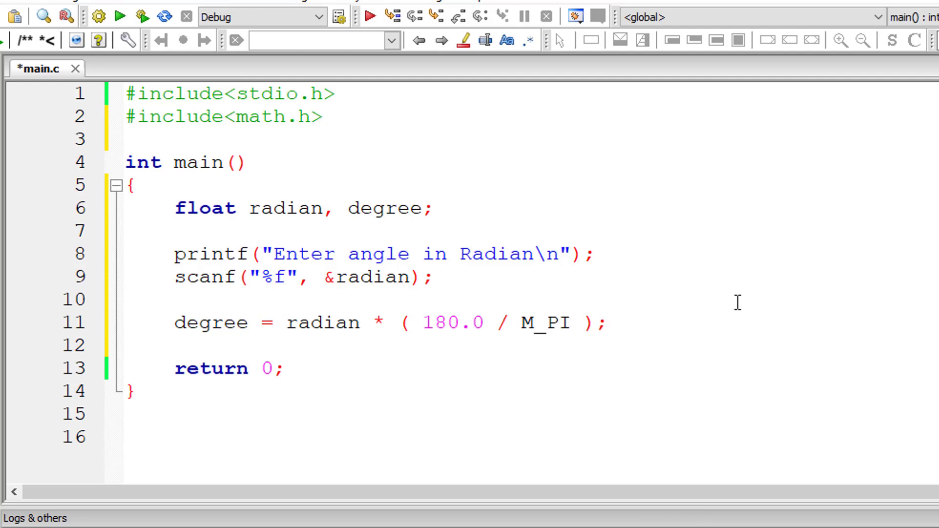
{"action": "key", "text": "Enter"}
{"action": "type", "text": "printf(\""}
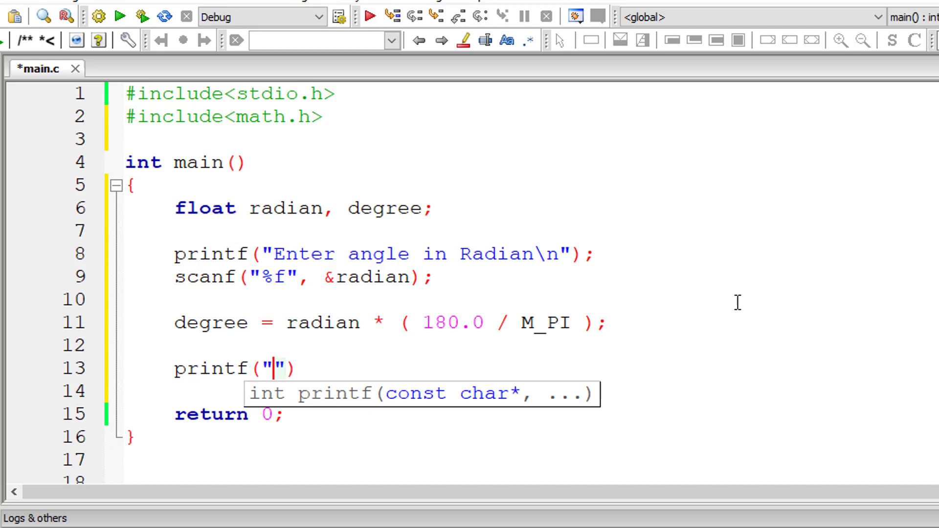
Step: Print the result with printf("Angle in Degree is %f\n", degree);
{"action": "type", "text": "Angle i"}
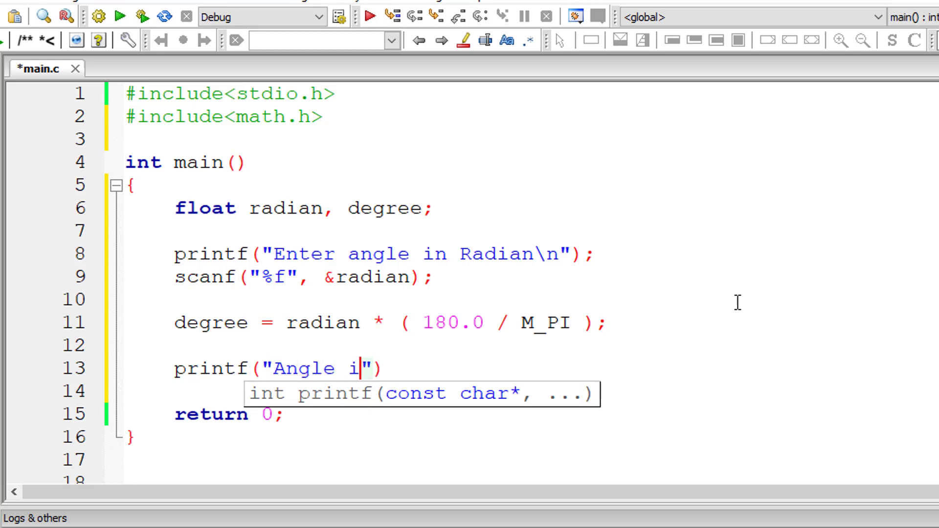
{"action": "type", "text": "n Degree i"}
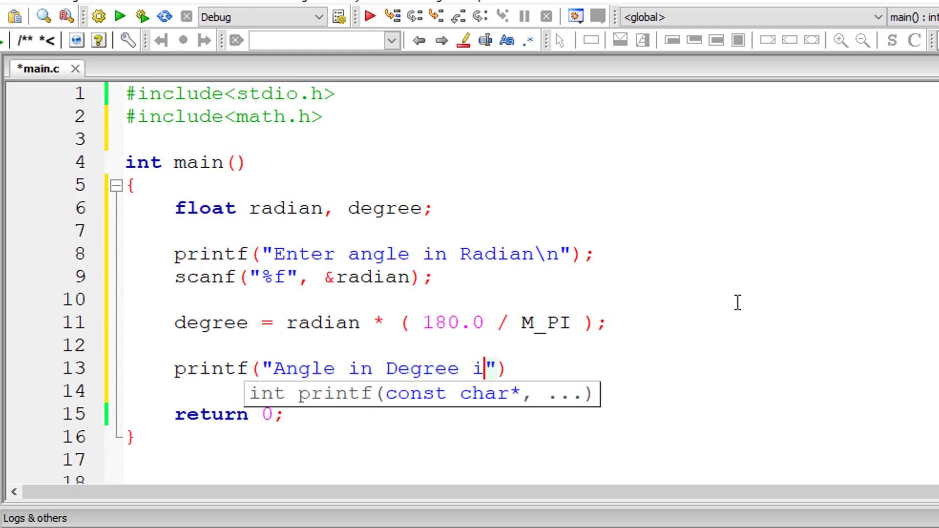
{"action": "type", "text": "s %f\\n"}
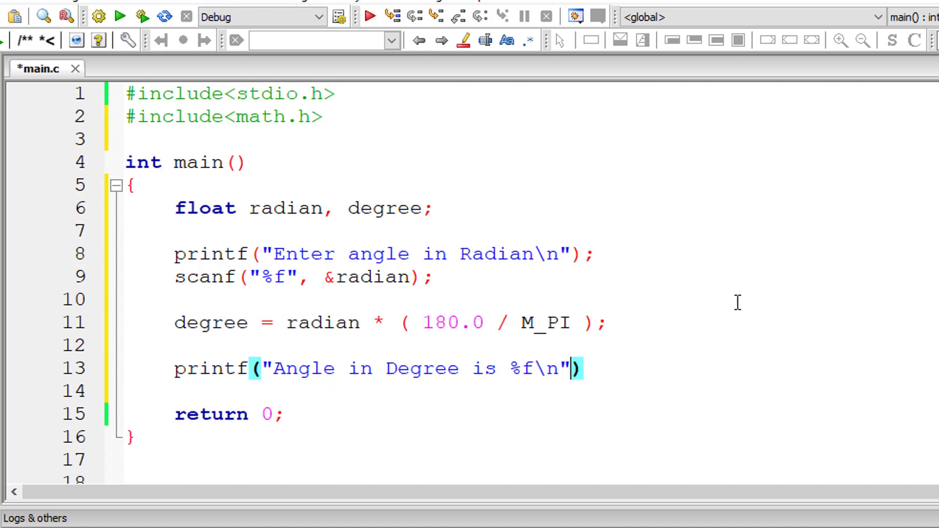
{"action": "type", "text": ", degree"}
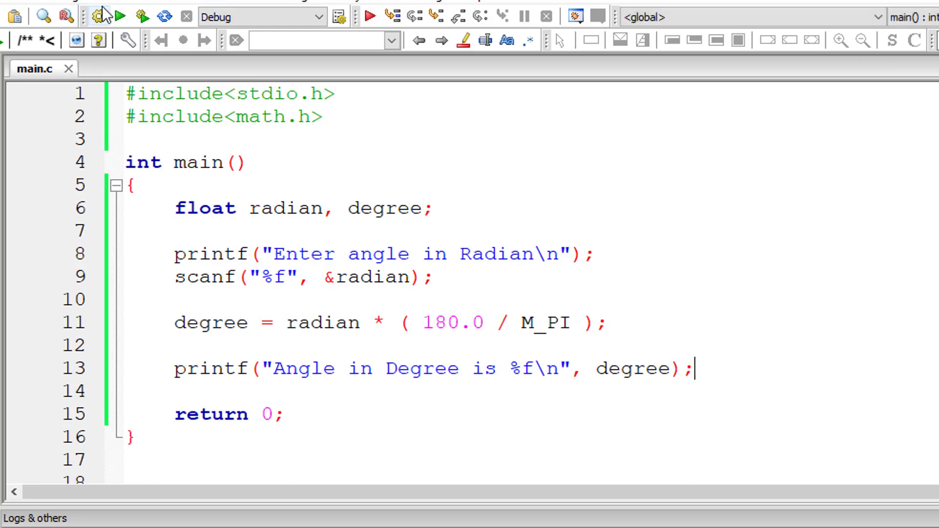
{"action": "mouse_move", "coordinate": [123, 23]}
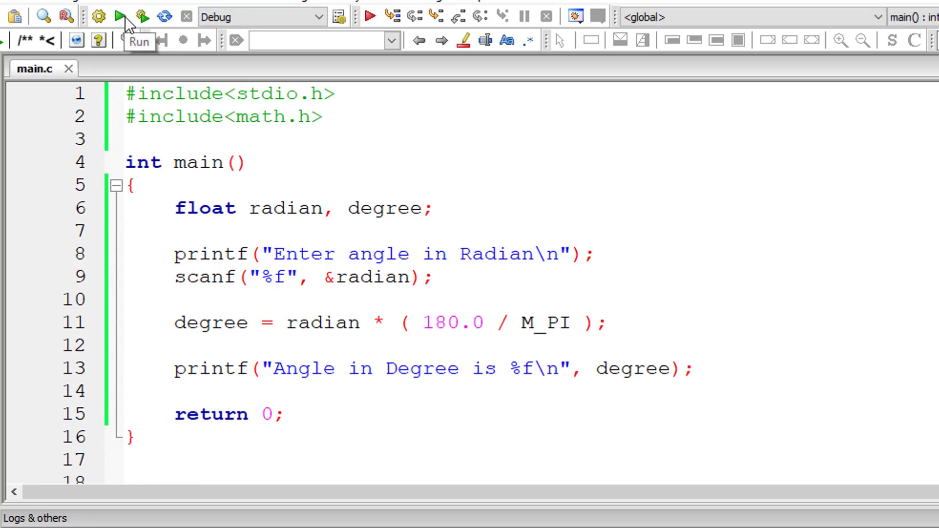
Step: Build and run the program, entering 1 radian to get 57.295780 degrees
{"action": "left_click", "coordinate": [123, 17]}
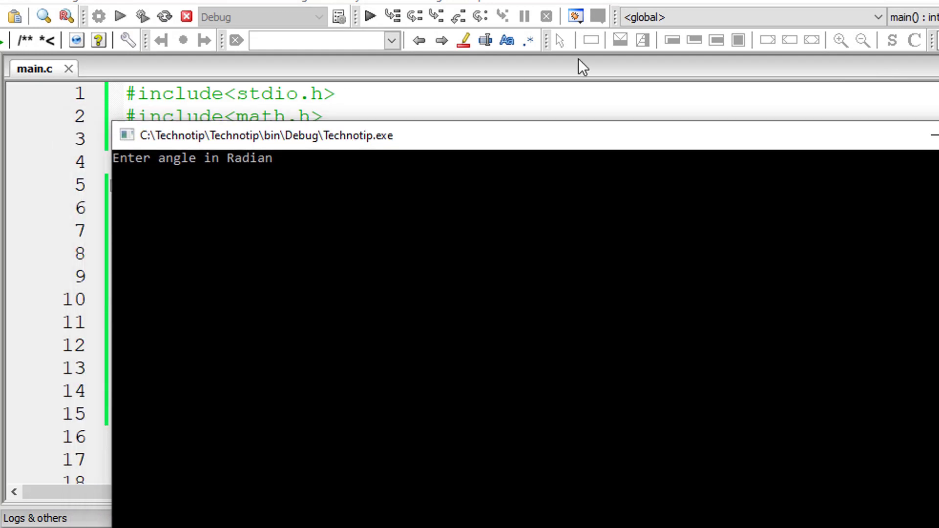
{"action": "type", "text": "1"}
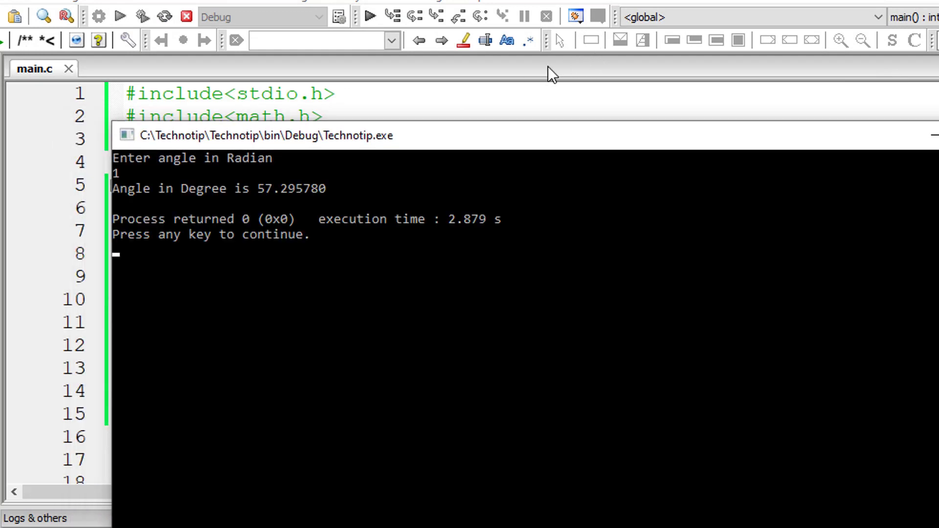